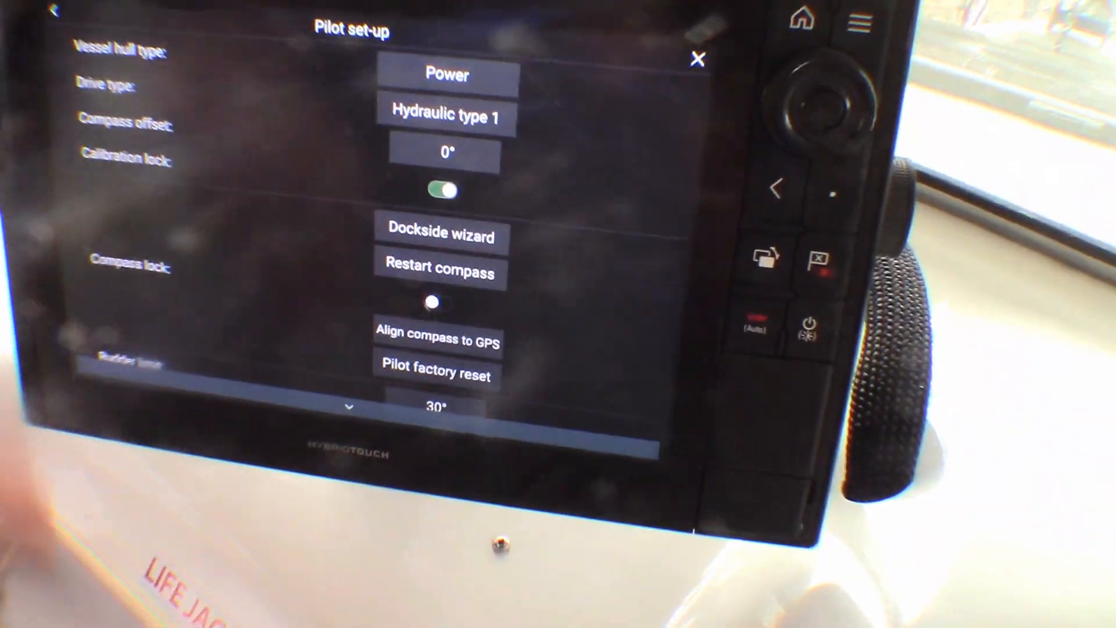
Step: Start the Dockside Wizard from Pilot set-up to commission the autopilot
click(440, 236)
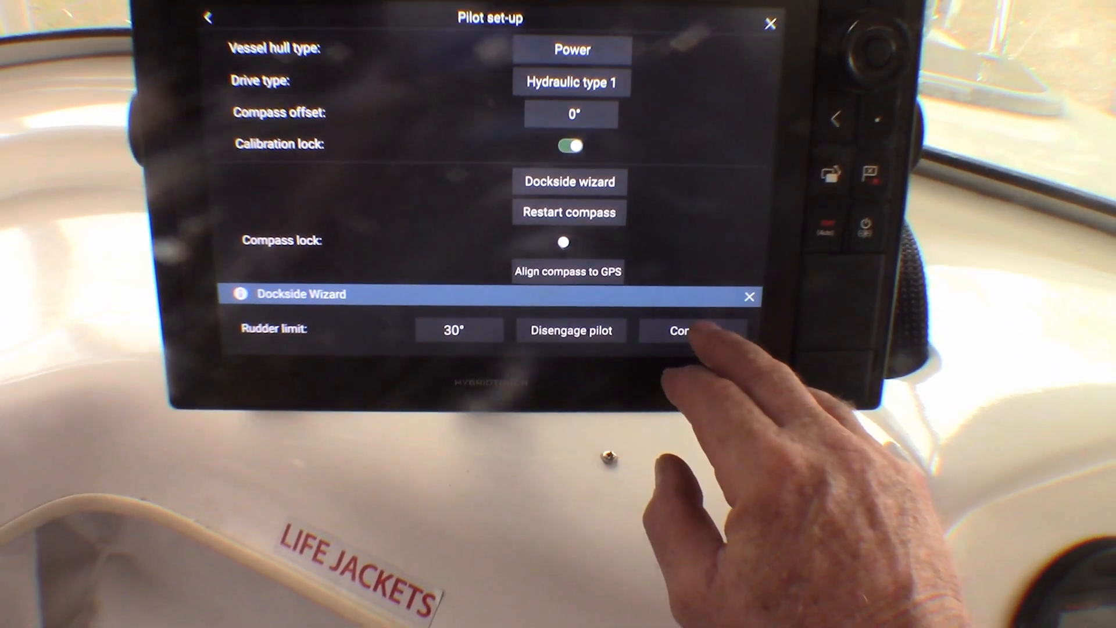
Step: Accept the 30° rudder limit and 10.0 hard-over time, starting the rudder drive test
click(687, 329)
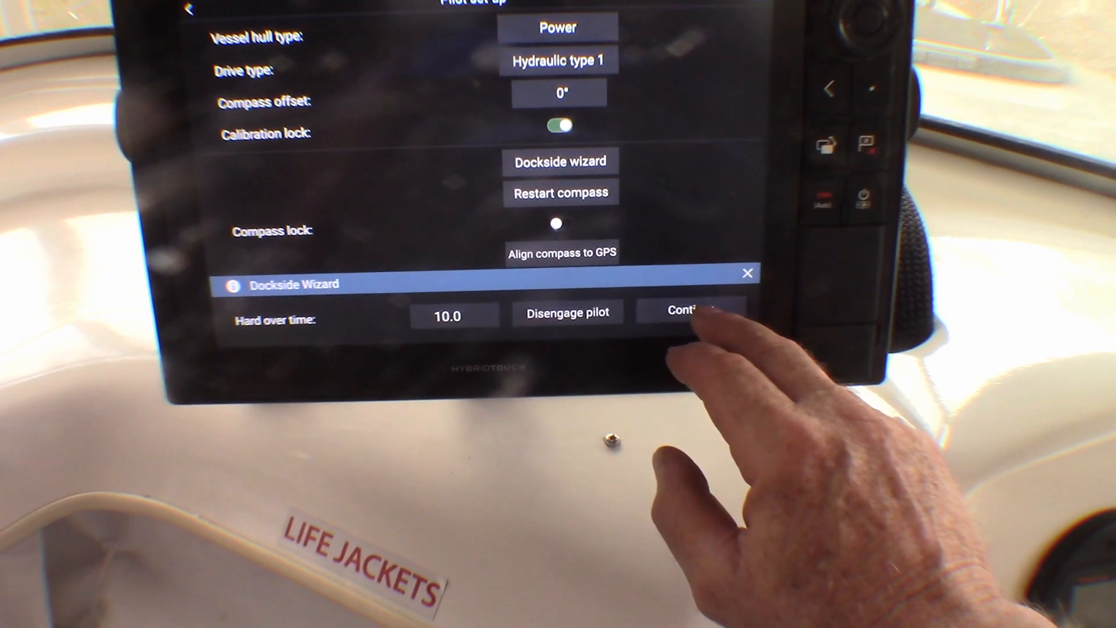
click(689, 311)
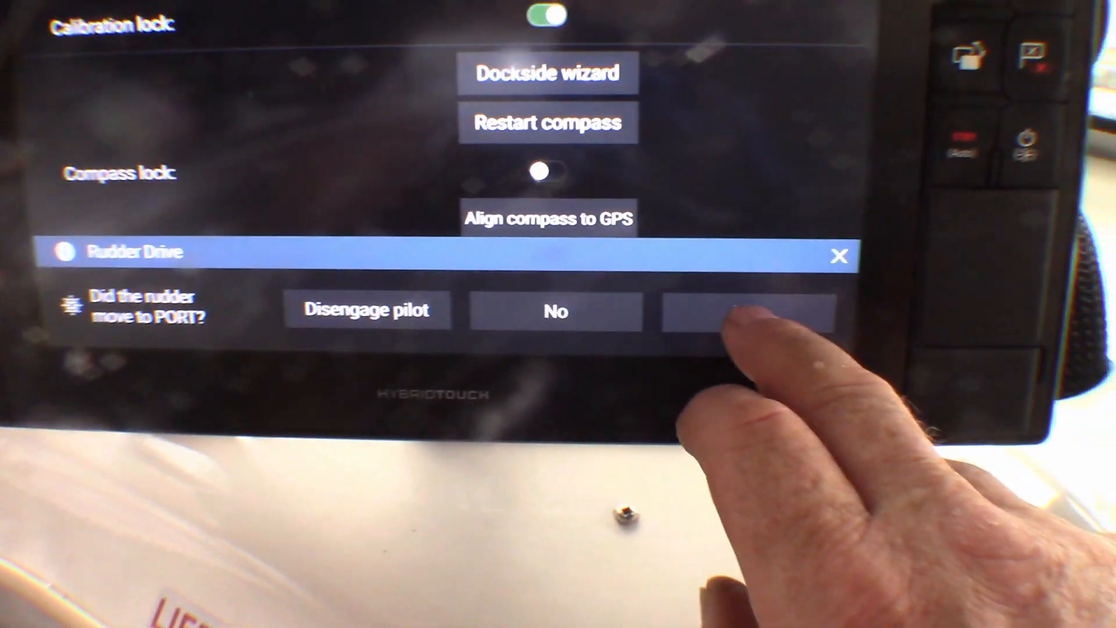
Step: Confirm port and starboard rudder movement, then finish the wizard back to the chart view
click(744, 311)
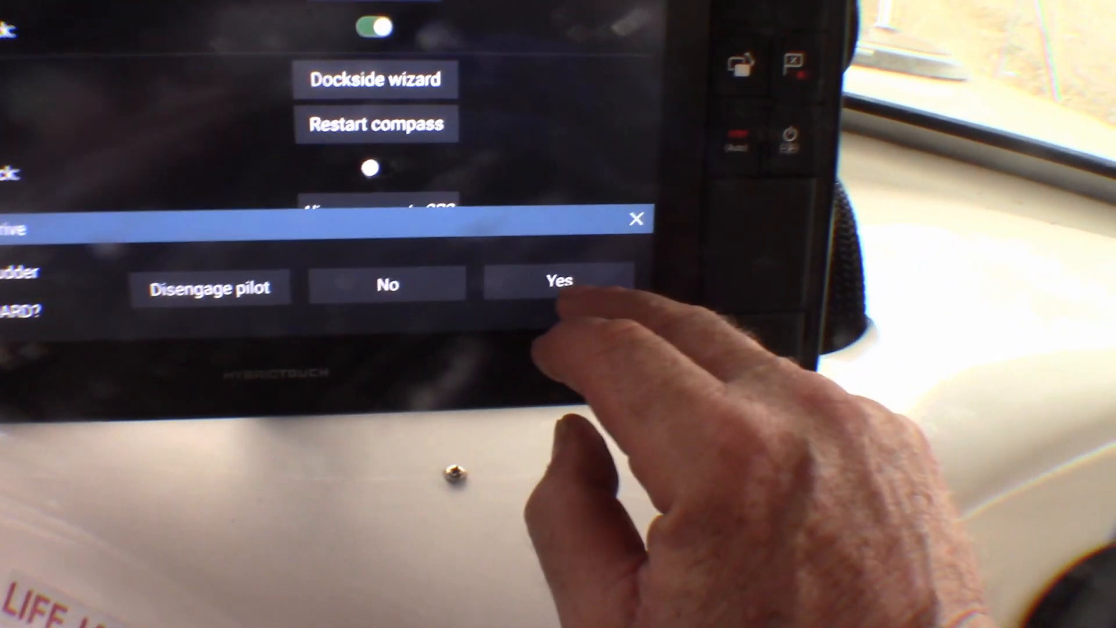
click(559, 280)
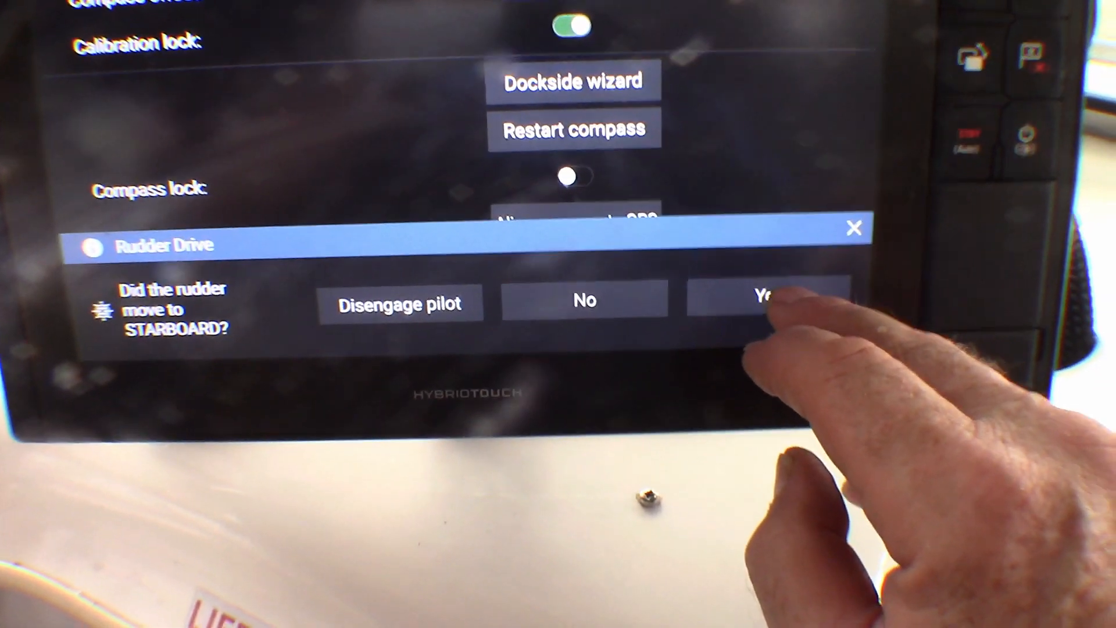
click(765, 298)
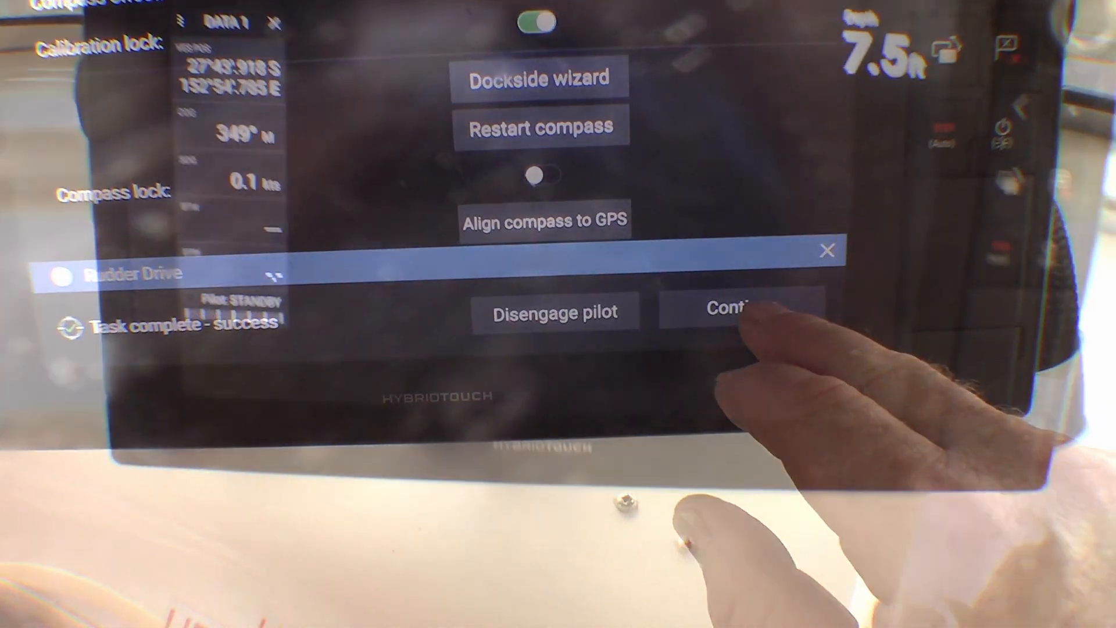
click(741, 312)
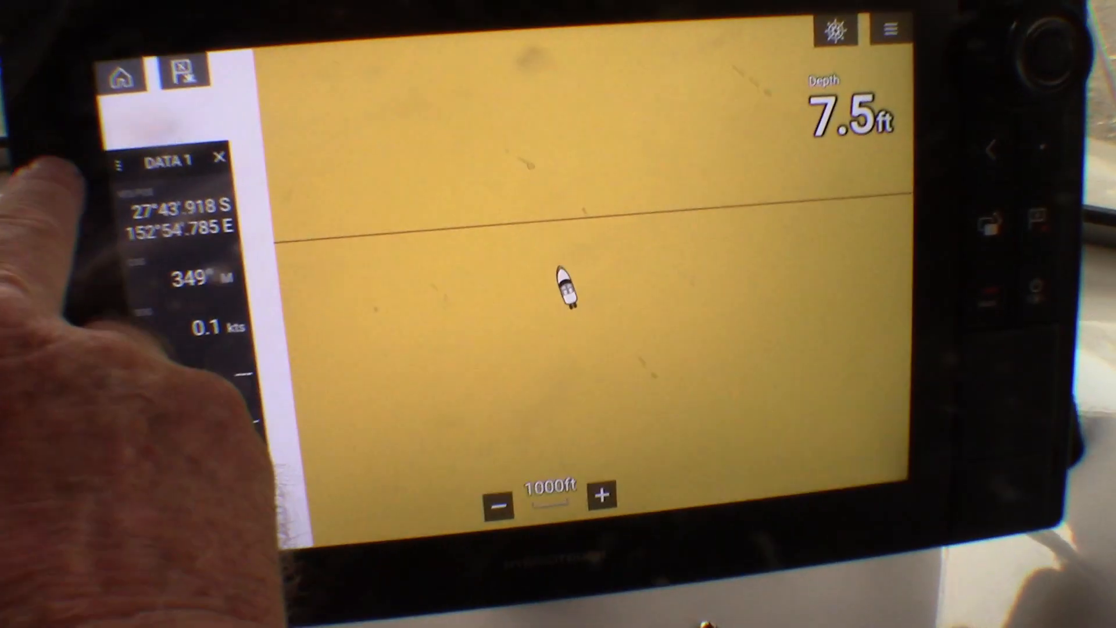